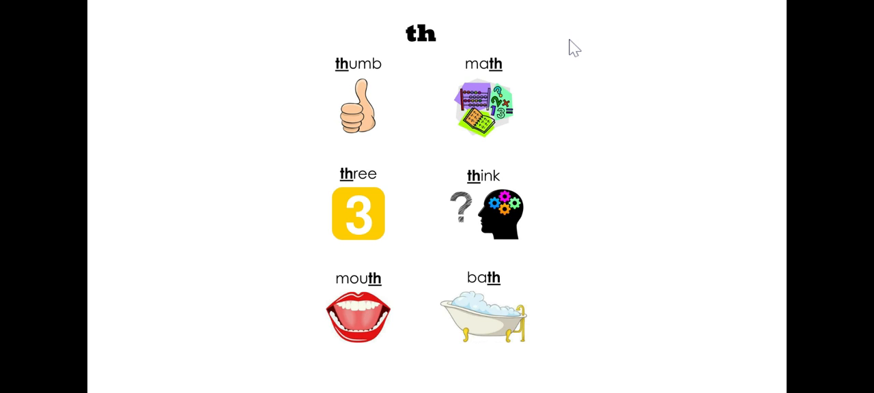
pyautogui.moveTo(515, 50)
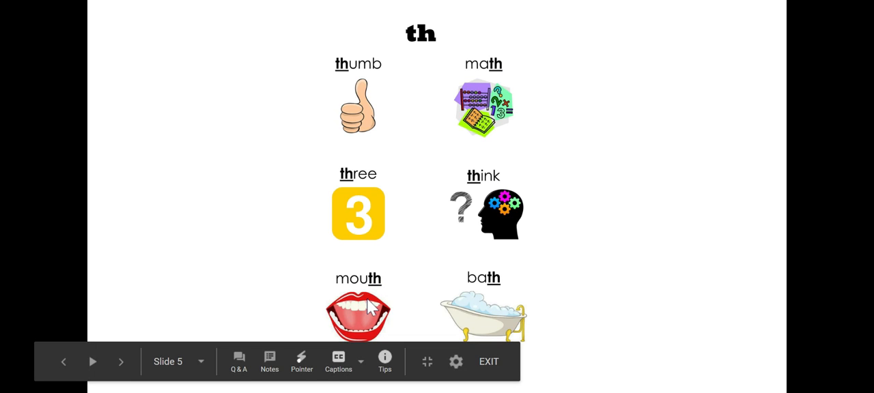
pyautogui.moveTo(622, 258)
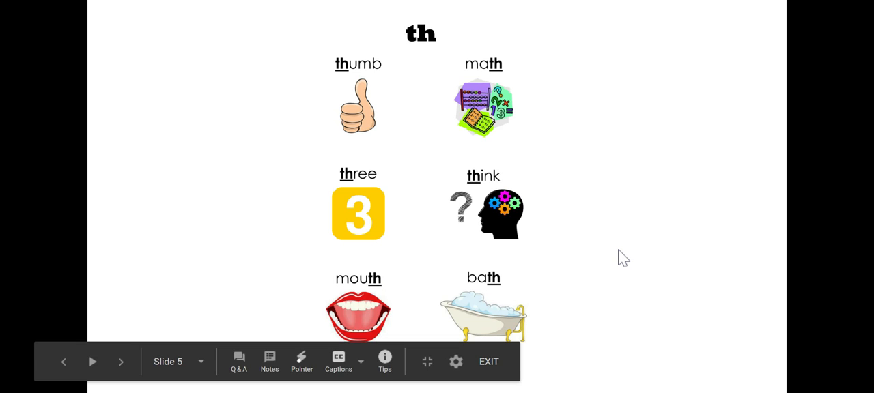
pyautogui.moveTo(591, 178)
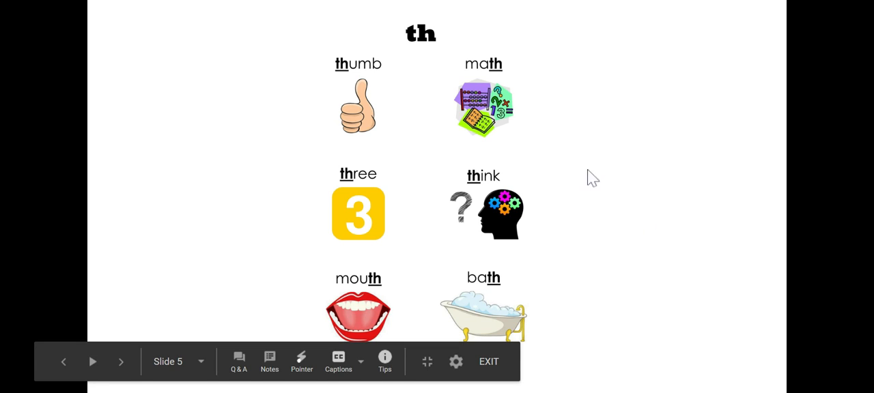
pyautogui.moveTo(345, 324)
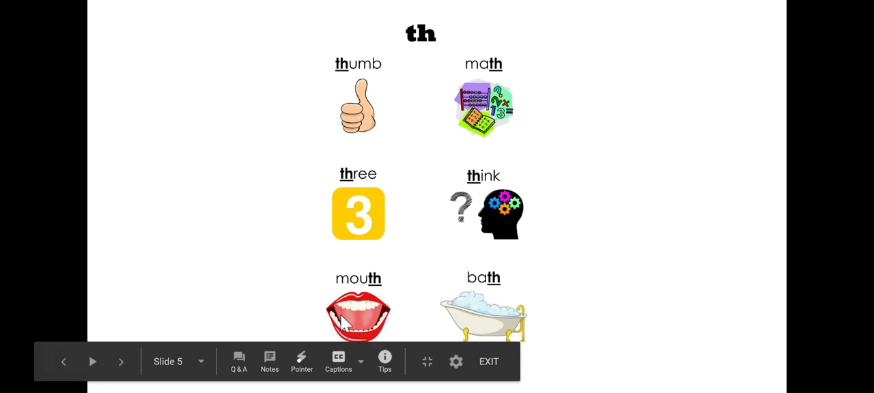
pyautogui.moveTo(486, 315)
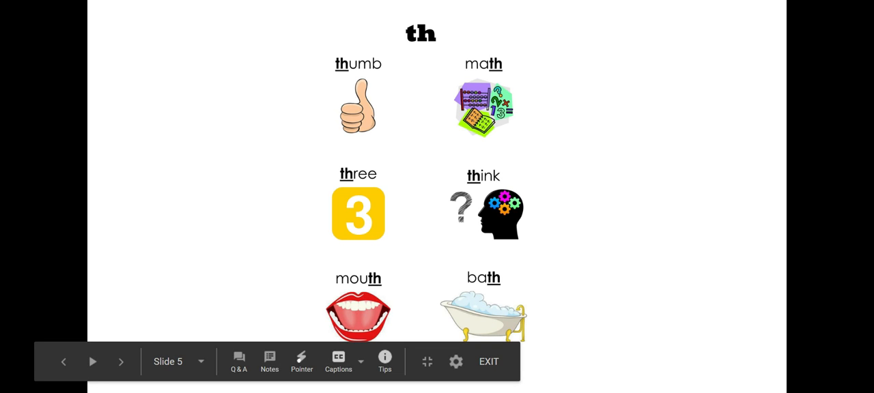
# - Exit the slideshow and return to editing the letter-tiles slide
pyautogui.click(175, 377)
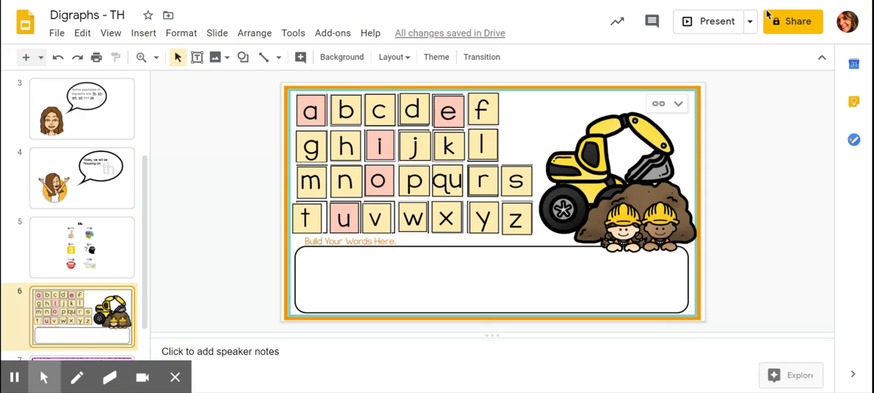
pyautogui.moveTo(579, 107)
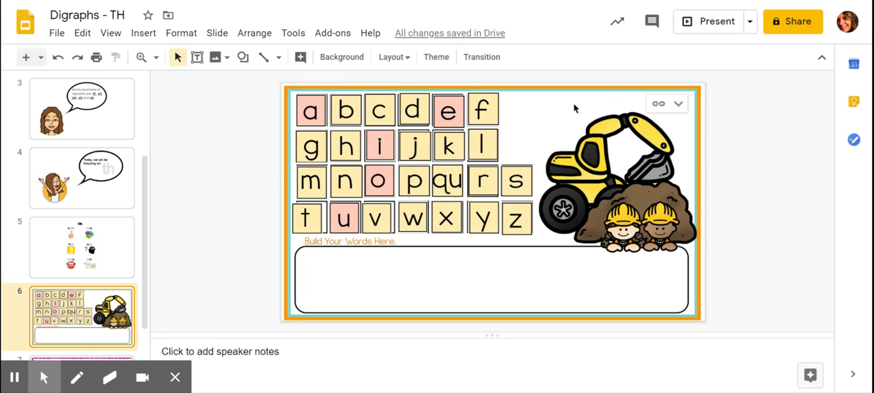
pyautogui.click(308, 218)
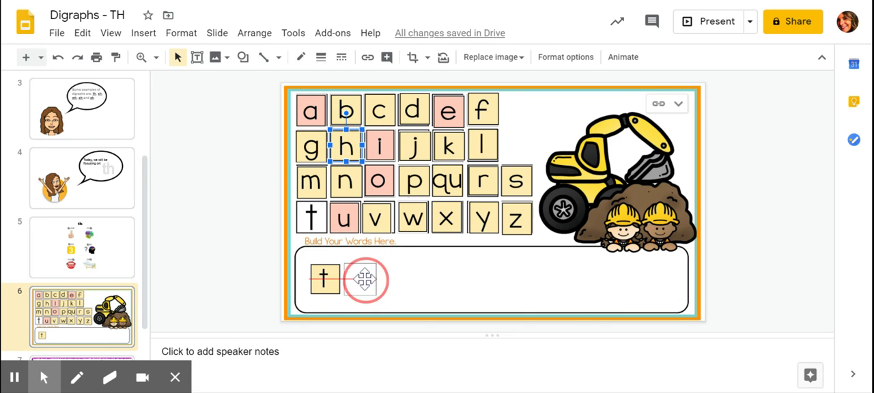
# - Drag the h, e and m tiles after t to spell 'them' in the word box
pyautogui.moveTo(345, 146); pyautogui.dragTo(358, 280)
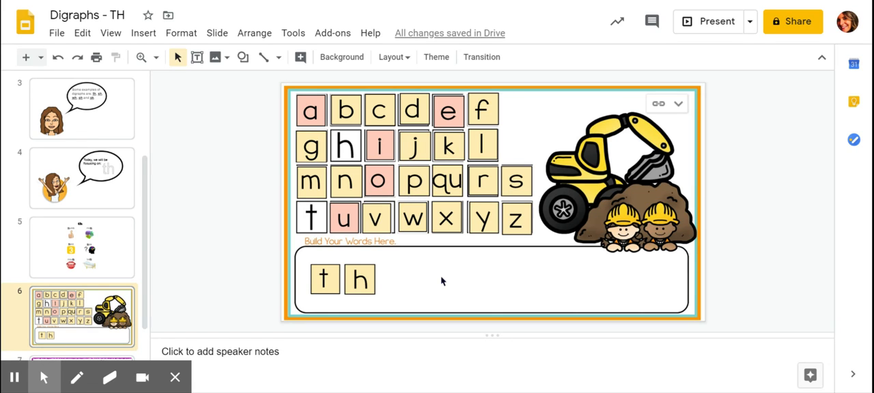
pyautogui.click(448, 109)
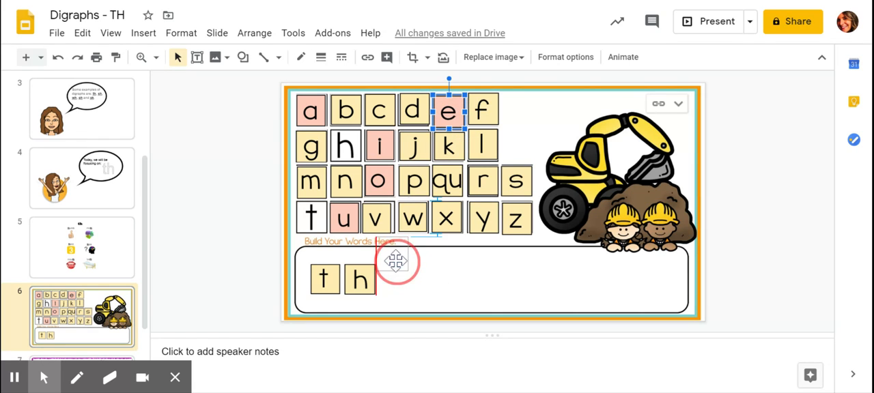
pyautogui.moveTo(396, 261); pyautogui.dragTo(404, 287)
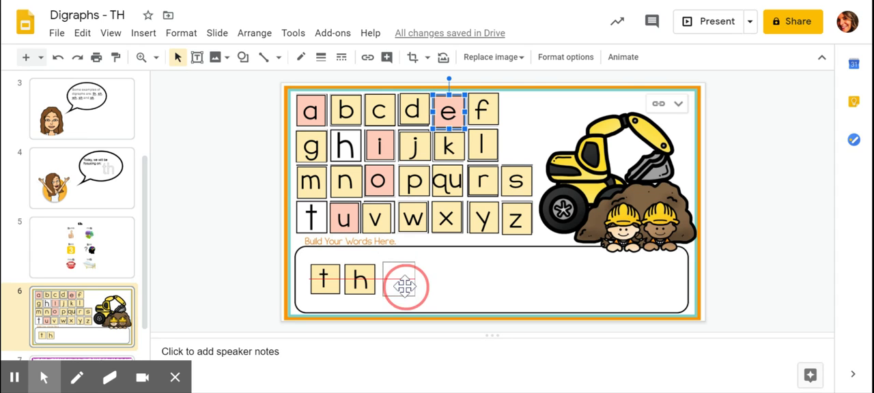
pyautogui.moveTo(448, 110); pyautogui.dragTo(400, 278)
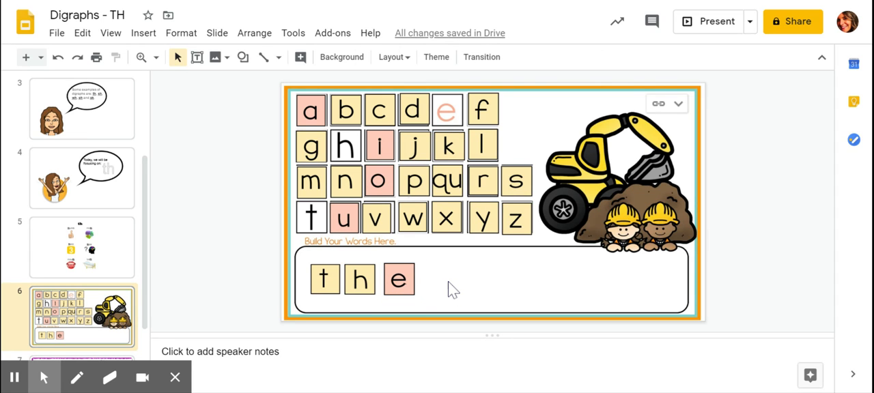
pyautogui.moveTo(449, 287)
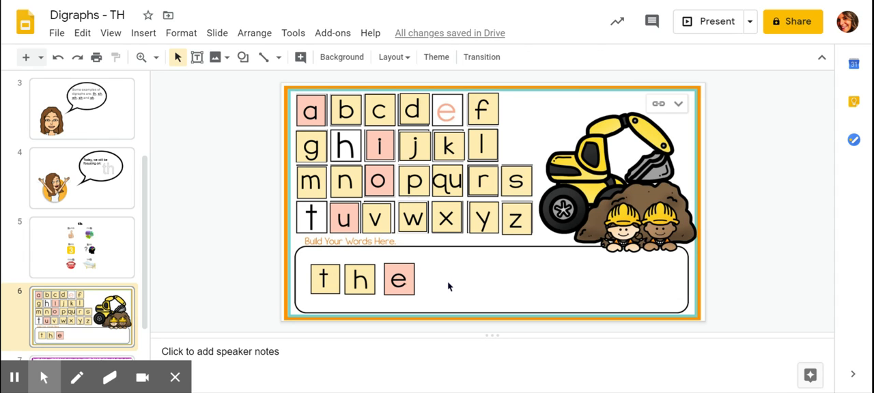
pyautogui.moveTo(316, 217)
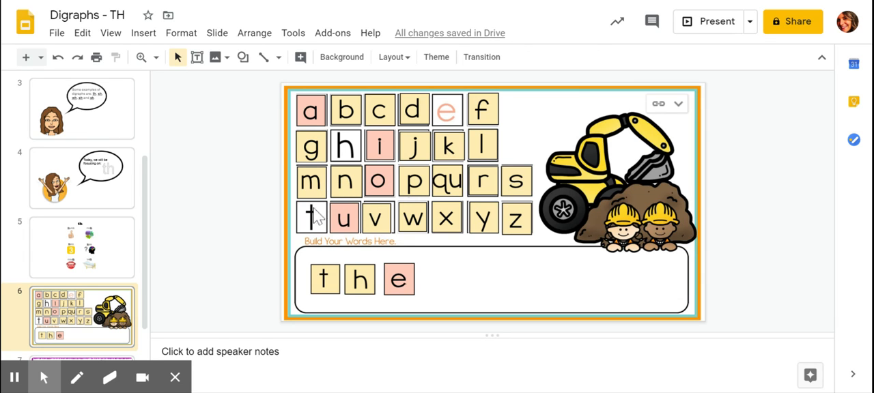
pyautogui.click(311, 181)
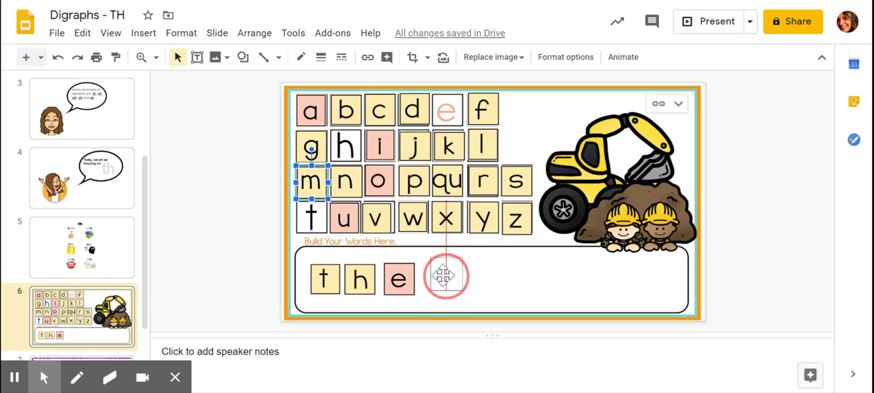
pyautogui.moveTo(311, 182); pyautogui.dragTo(444, 280)
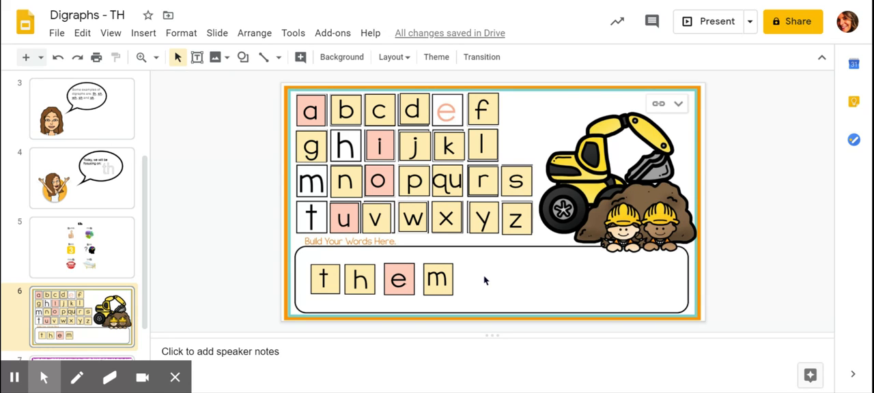
pyautogui.click(324, 280)
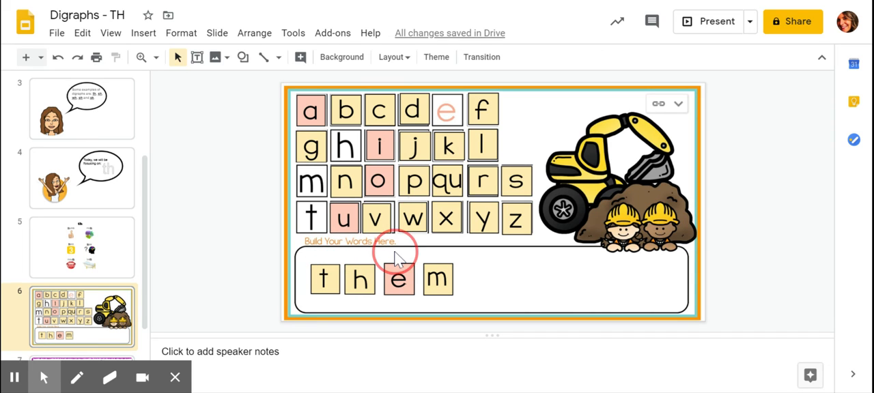
pyautogui.moveTo(443, 256)
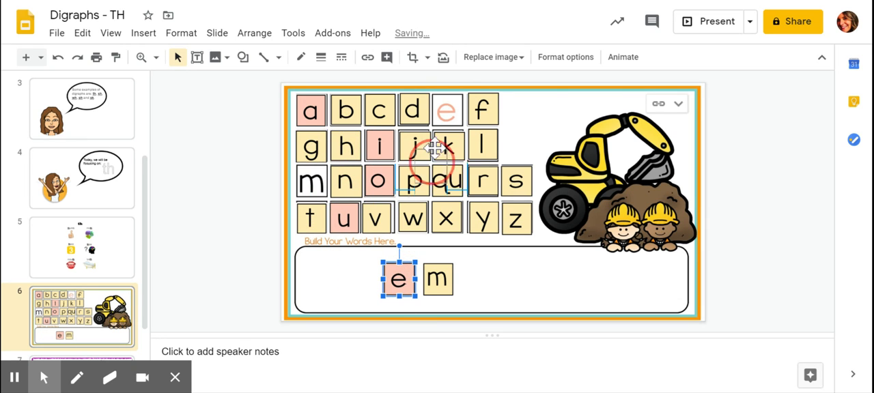
# - Return the e and m tiles to their alphabet grid spots, emptying the word box
pyautogui.moveTo(399, 278); pyautogui.dragTo(447, 110)
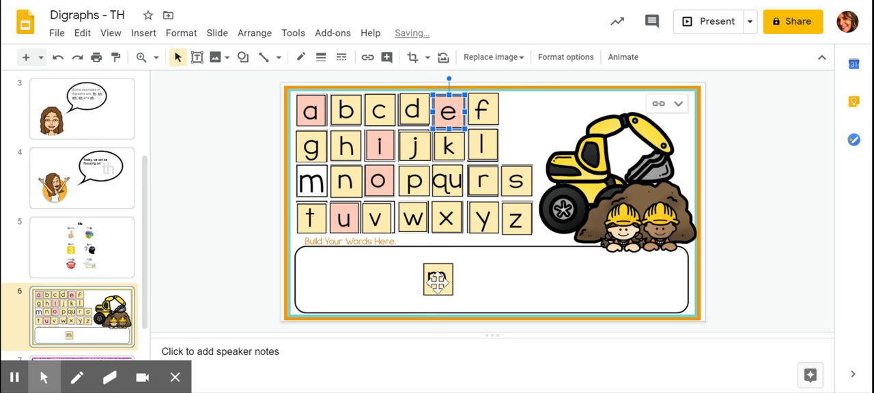
pyautogui.moveTo(438, 280); pyautogui.dragTo(311, 181)
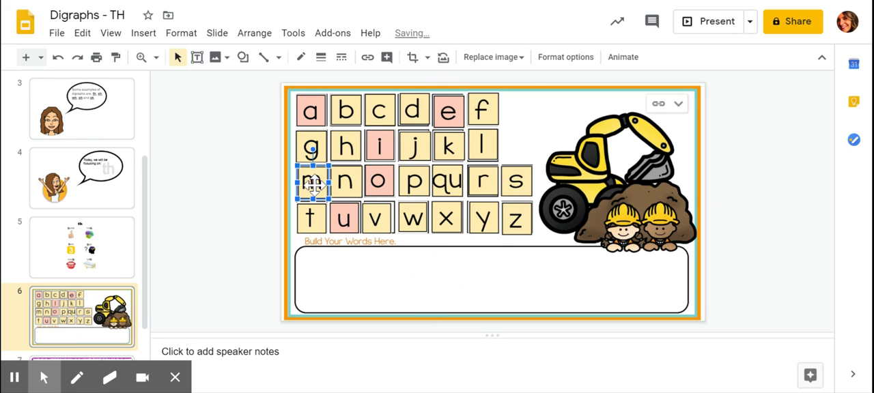
pyautogui.click(340, 299)
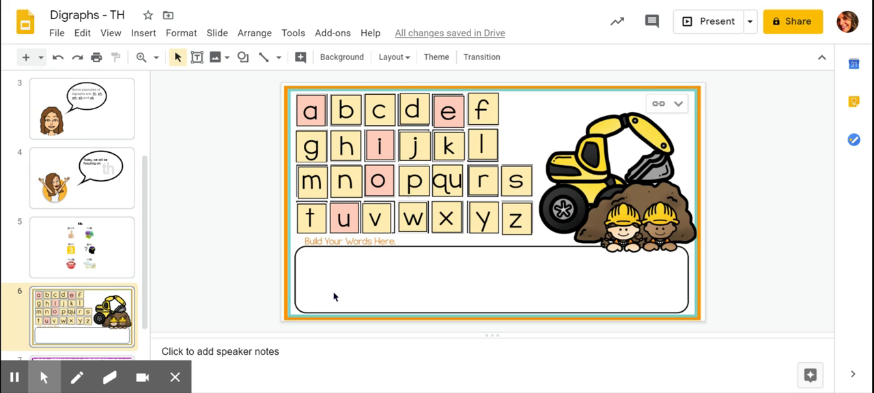
pyautogui.moveTo(335, 265)
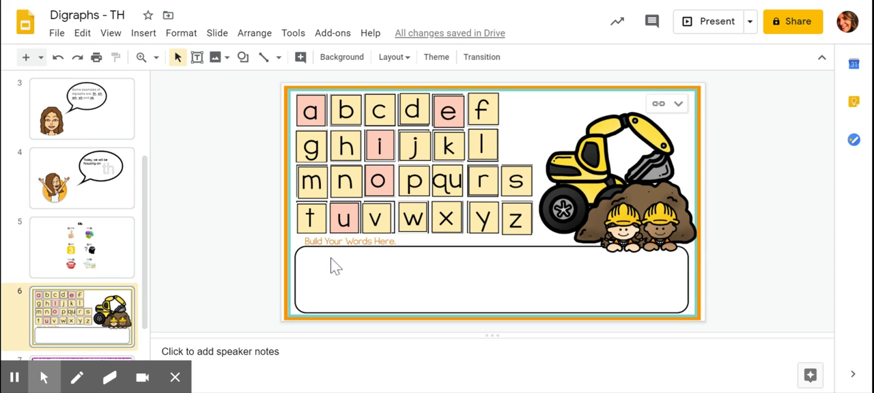
pyautogui.click(311, 217)
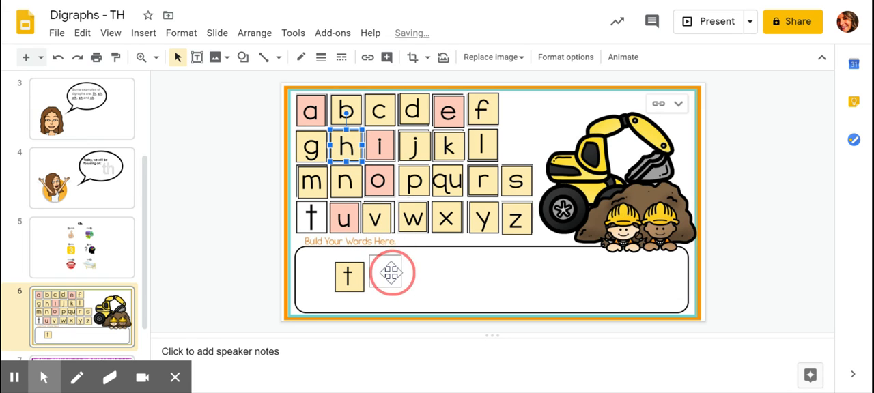
pyautogui.moveTo(346, 144); pyautogui.dragTo(385, 277)
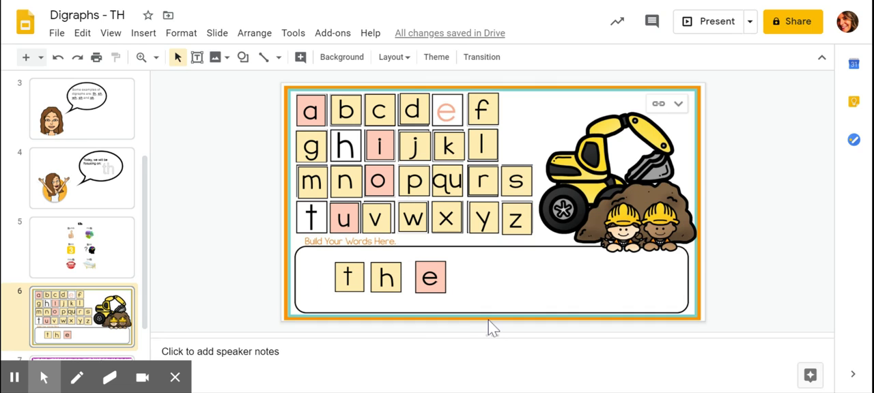
pyautogui.moveTo(389, 314)
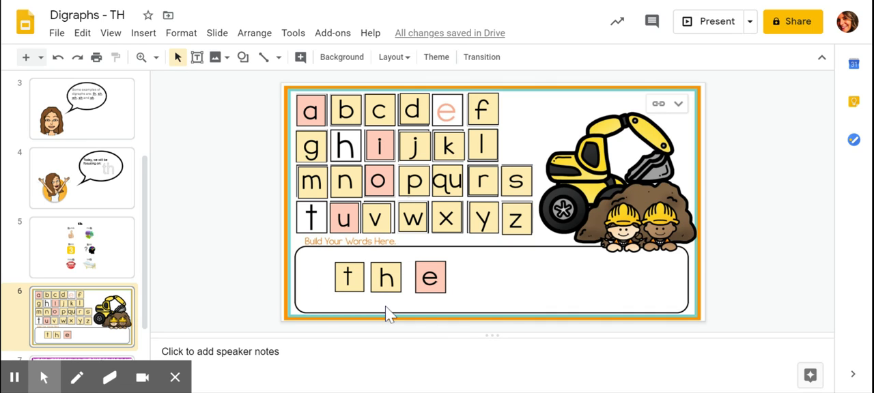
pyautogui.moveTo(387, 308)
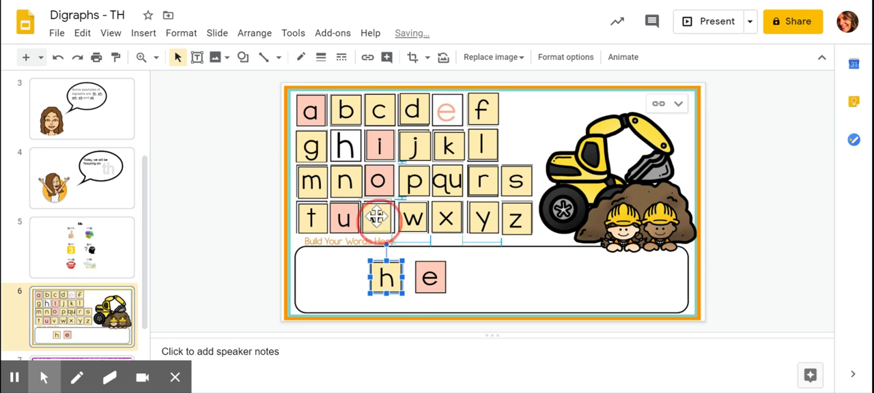
pyautogui.moveTo(386, 276); pyautogui.dragTo(345, 147)
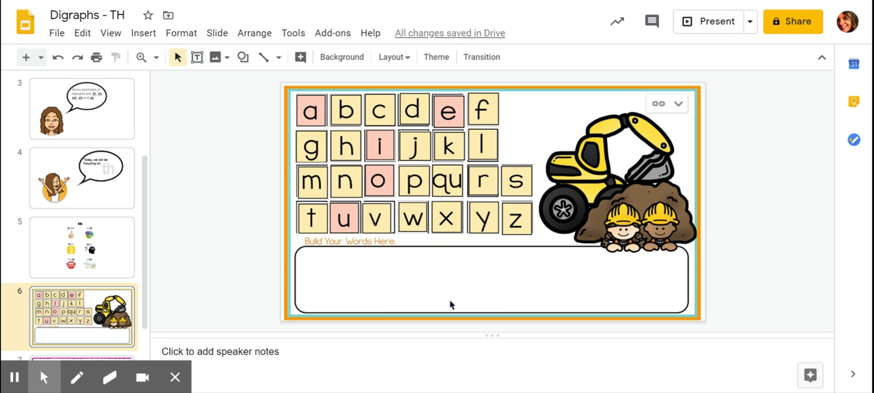
pyautogui.moveTo(469, 121)
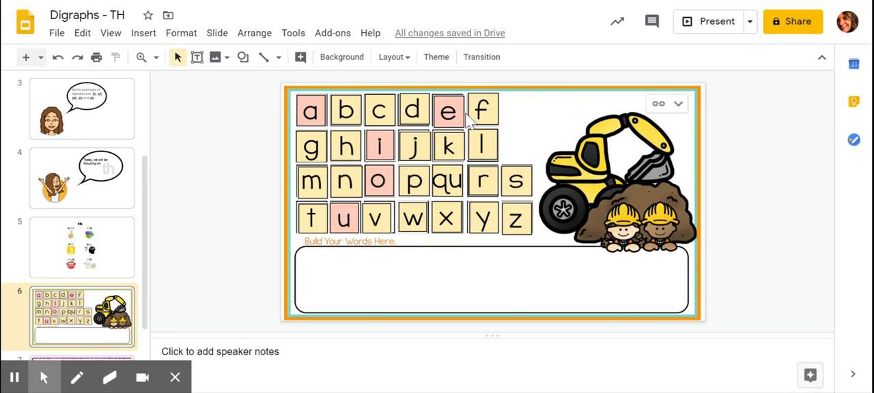
pyautogui.moveTo(560, 113)
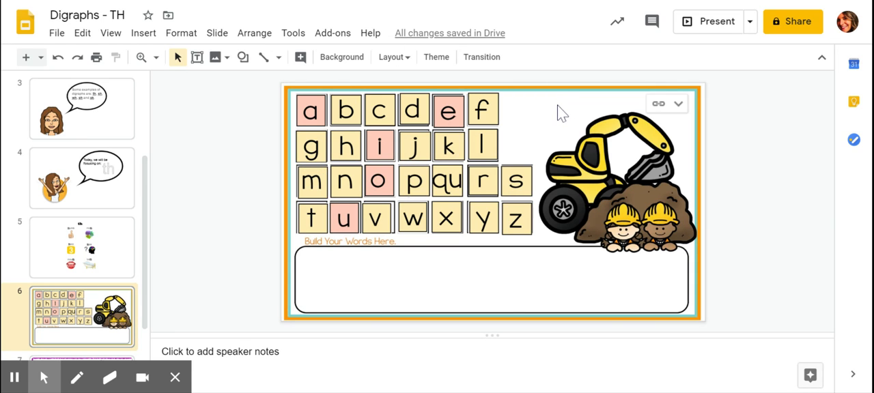
pyautogui.moveTo(557, 110)
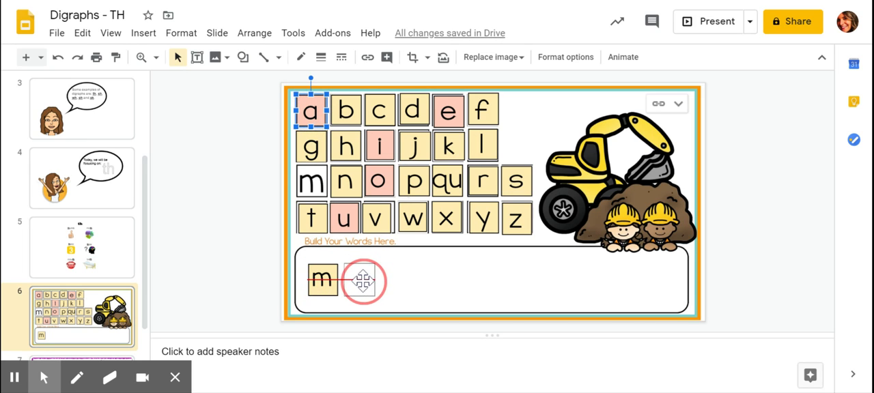
pyautogui.moveTo(311, 109); pyautogui.dragTo(359, 280)
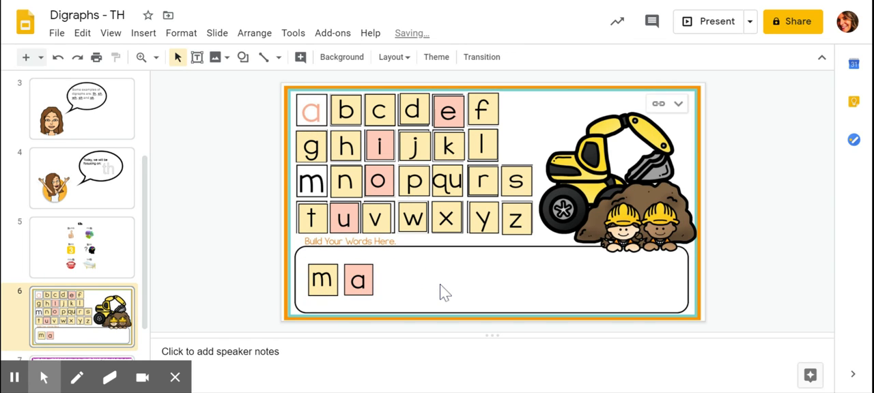
pyautogui.moveTo(441, 289)
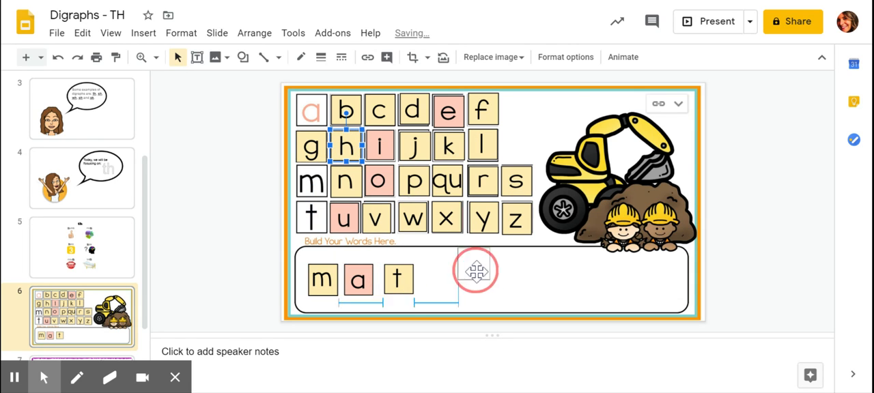
pyautogui.moveTo(347, 145); pyautogui.dragTo(440, 280)
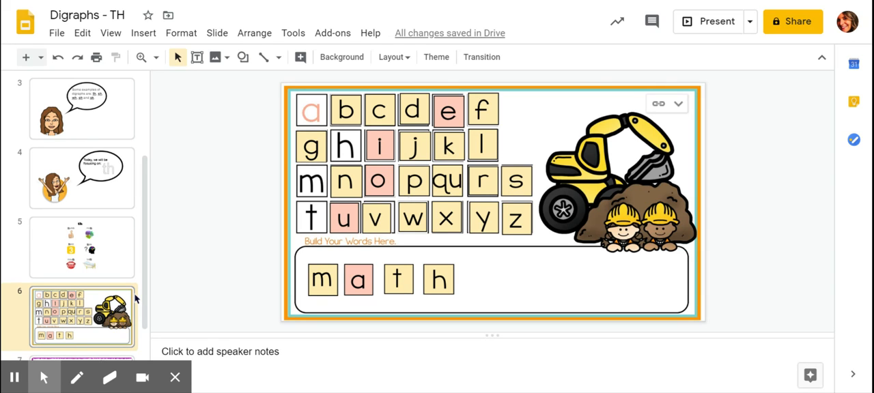
pyautogui.moveTo(331, 273)
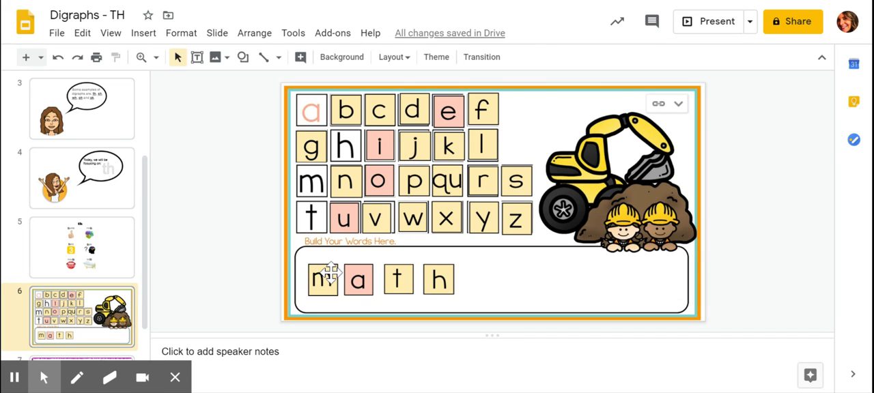
pyautogui.moveTo(321, 280); pyautogui.dragTo(312, 181)
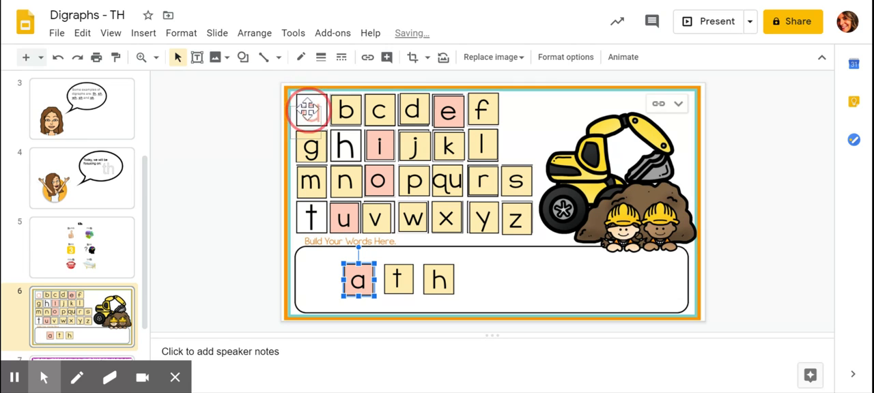
pyautogui.moveTo(359, 280); pyautogui.dragTo(311, 110)
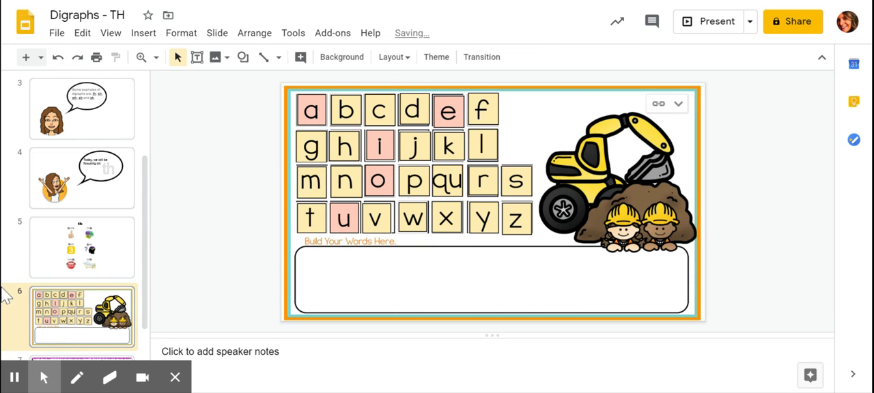
pyautogui.moveTo(149, 8)
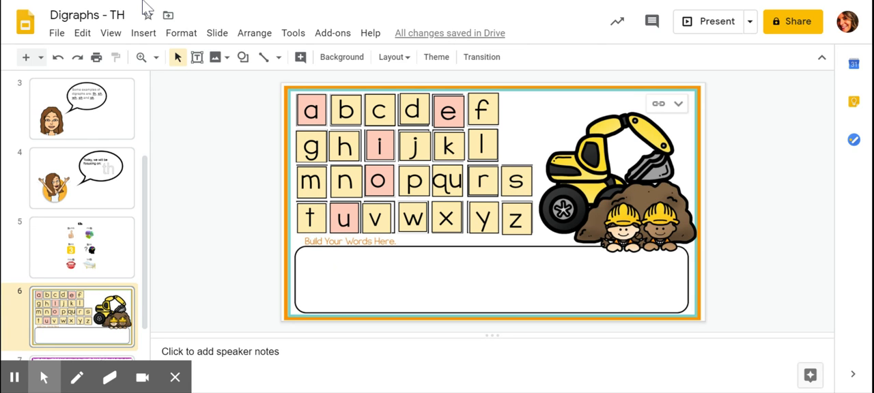
# - Present the th digraph worksheet slide full screen
pyautogui.click(707, 21)
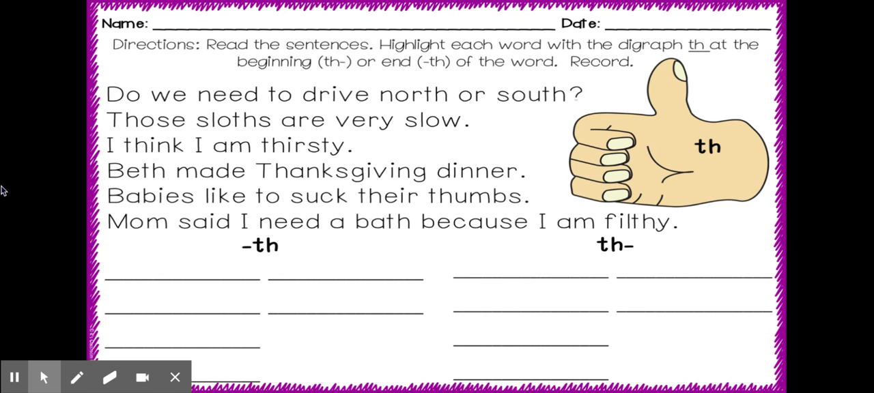
pyautogui.moveTo(127, 116)
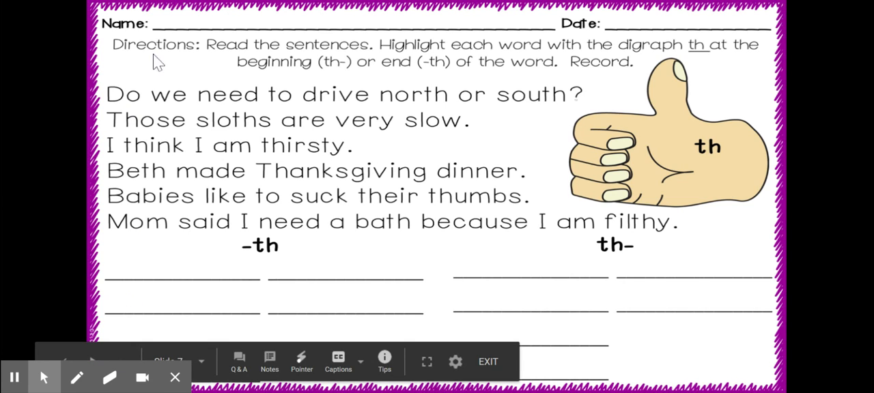
pyautogui.moveTo(389, 103)
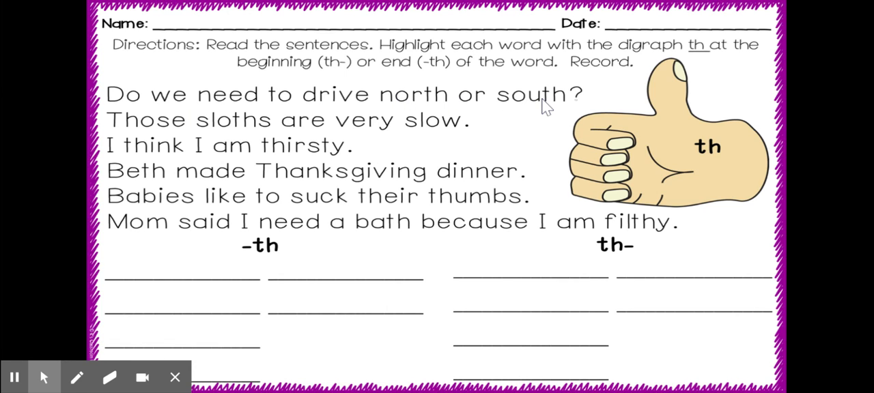
pyautogui.moveTo(227, 131)
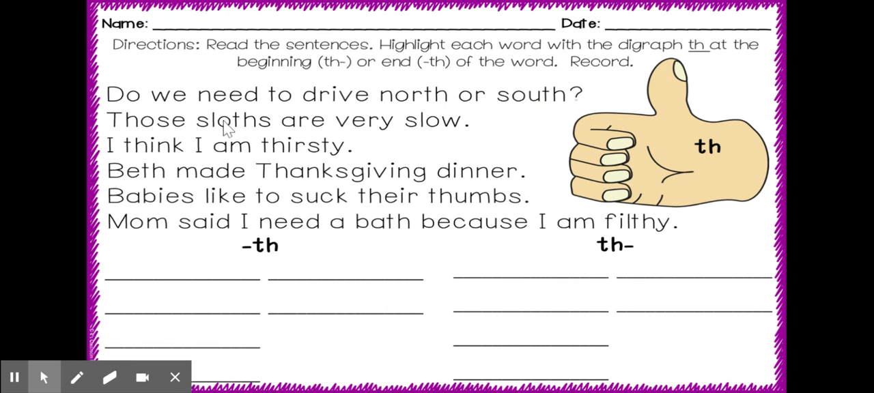
pyautogui.moveTo(374, 129)
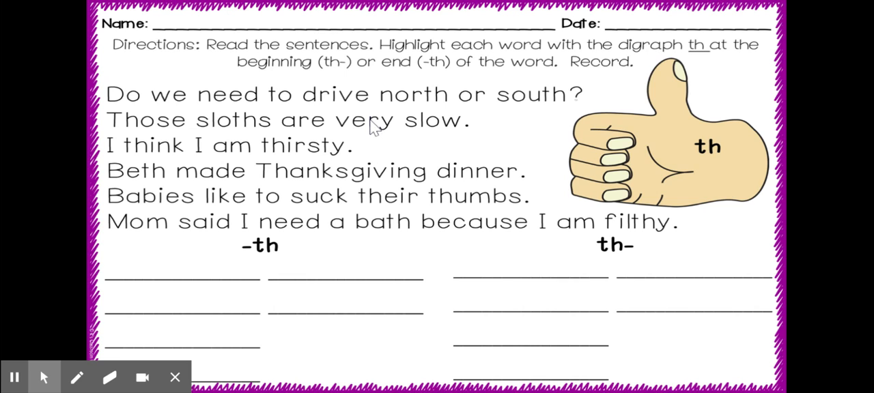
pyautogui.moveTo(438, 135)
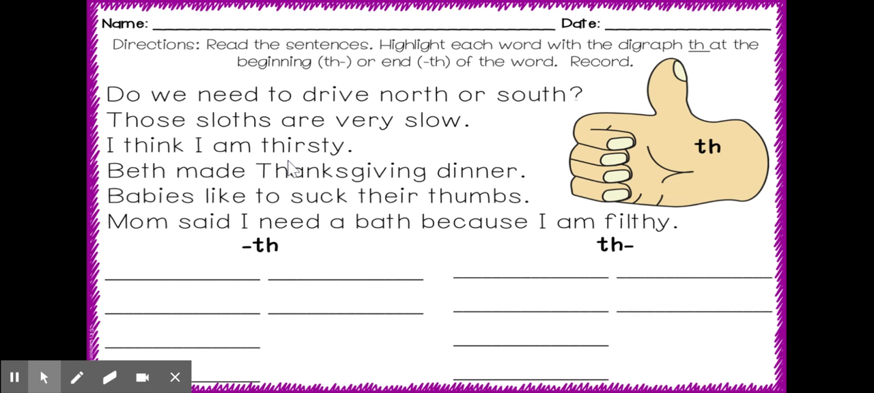
pyautogui.moveTo(116, 193)
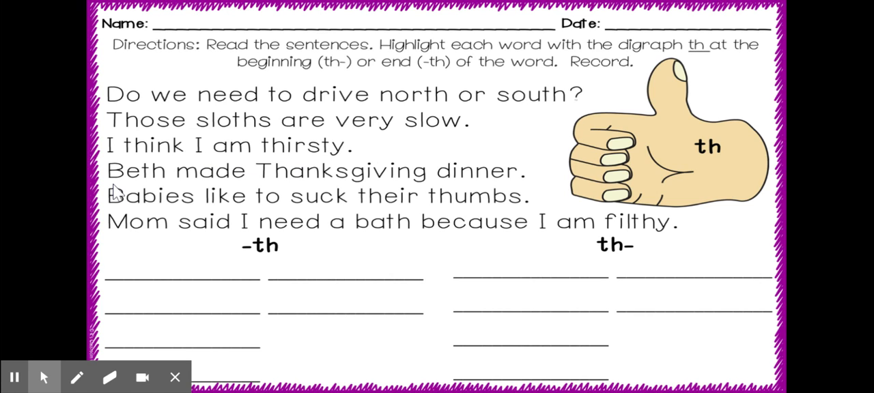
pyautogui.moveTo(295, 179)
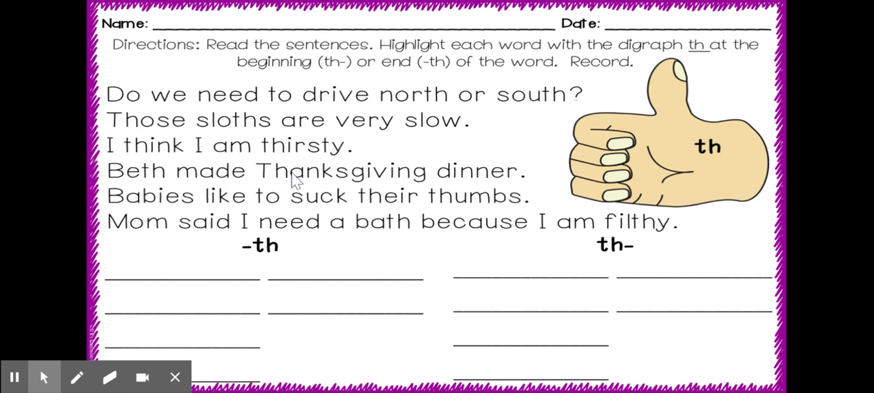
pyautogui.moveTo(447, 184)
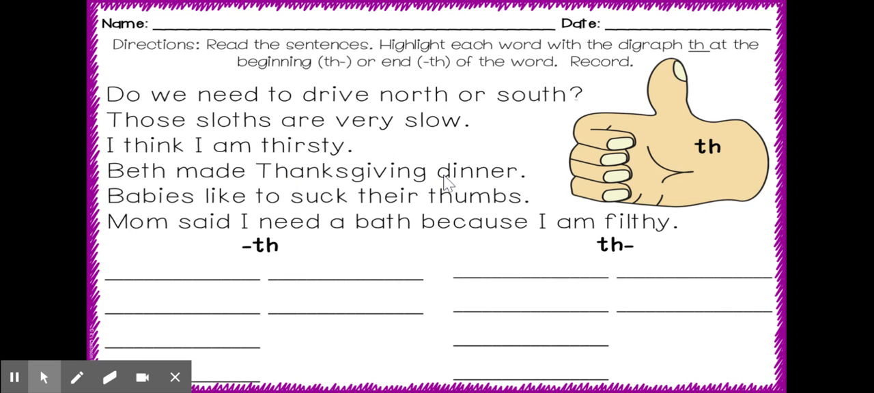
pyautogui.moveTo(211, 198)
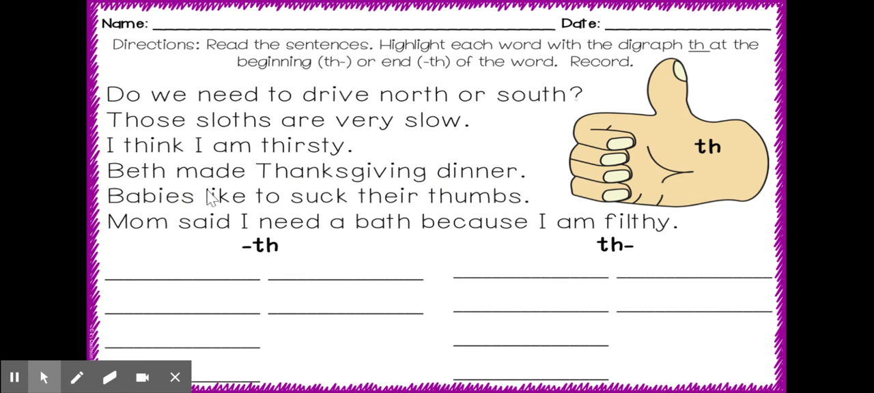
pyautogui.moveTo(372, 208)
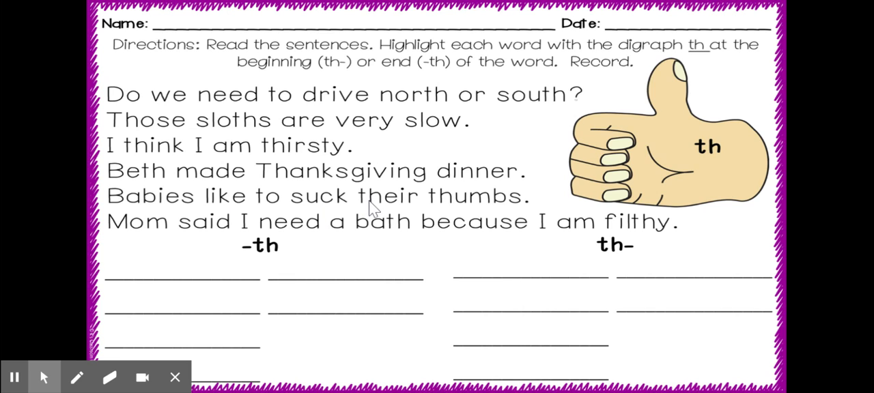
pyautogui.moveTo(239, 220)
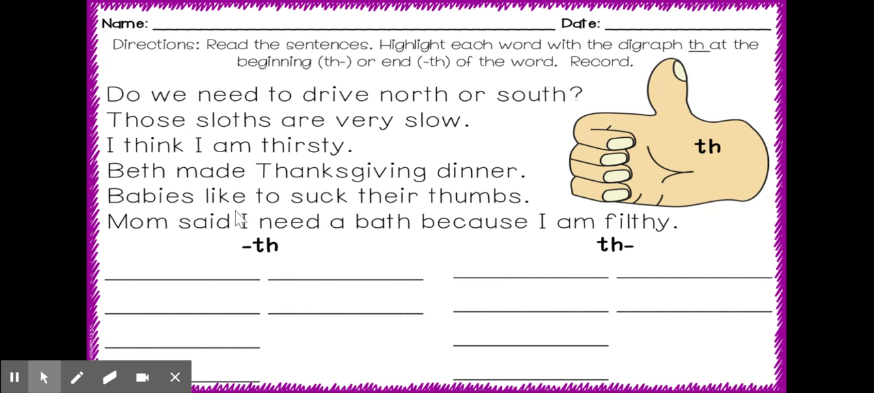
pyautogui.moveTo(236, 225)
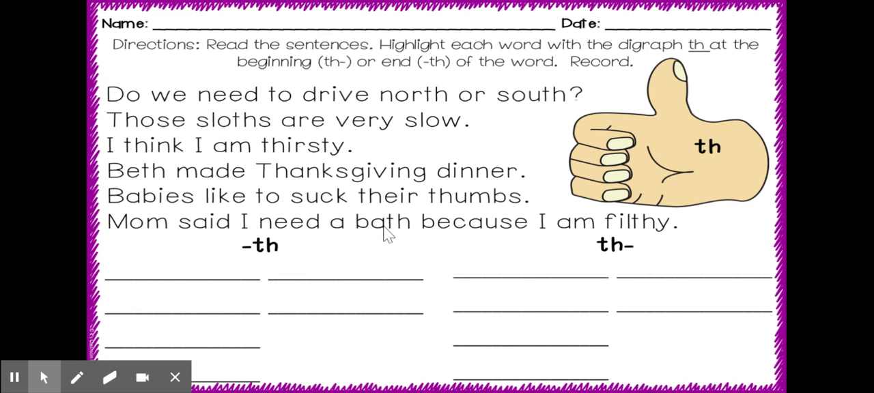
pyautogui.moveTo(584, 231)
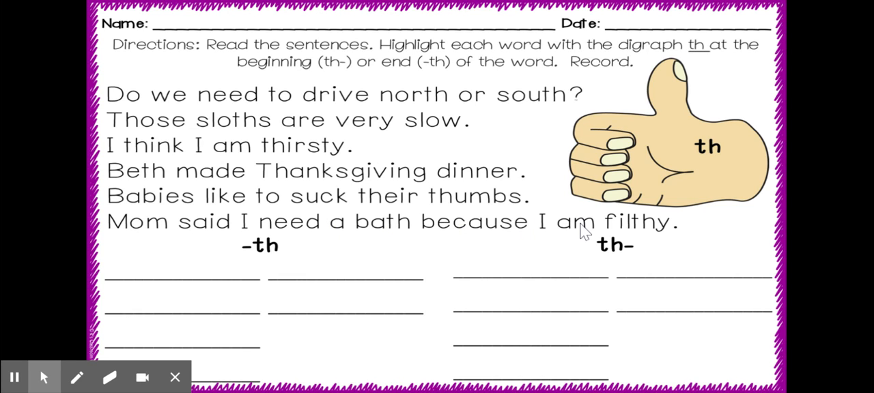
pyautogui.moveTo(636, 234)
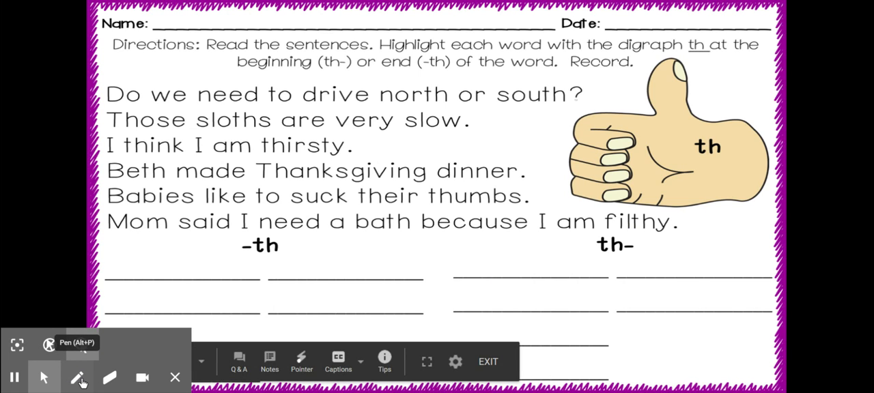
pyautogui.click(77, 377)
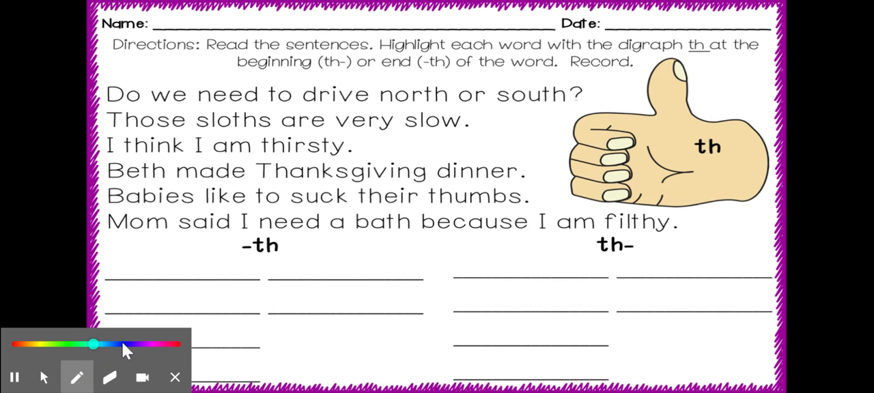
pyautogui.moveTo(156, 351)
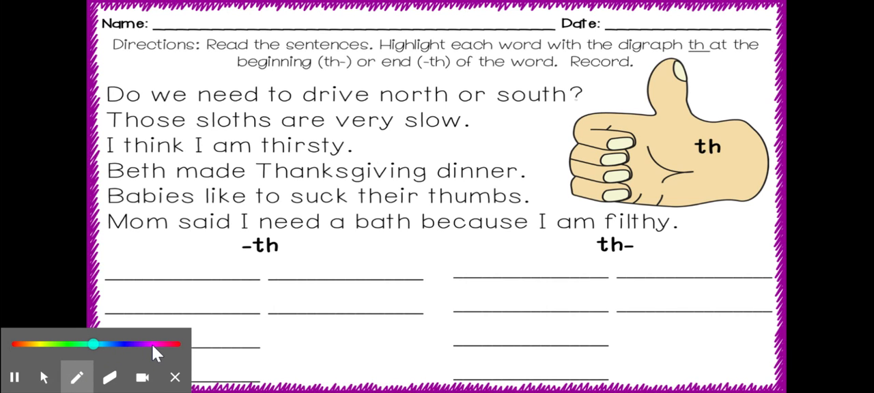
pyautogui.moveTo(96, 344); pyautogui.dragTo(152, 344)
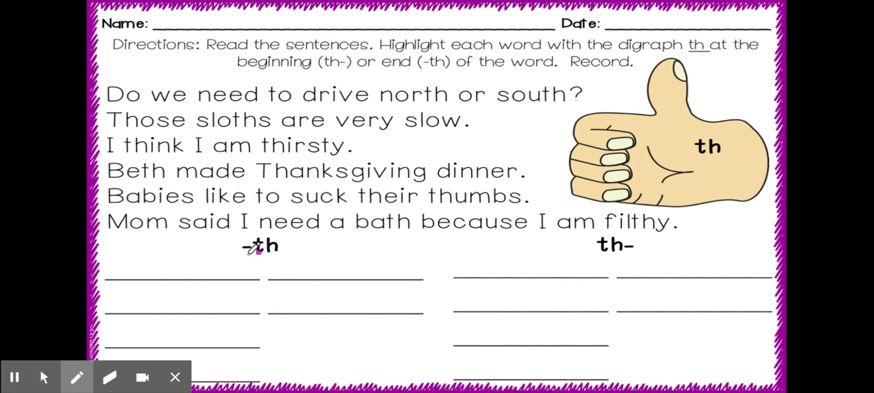
pyautogui.moveTo(242, 250); pyautogui.dragTo(276, 251)
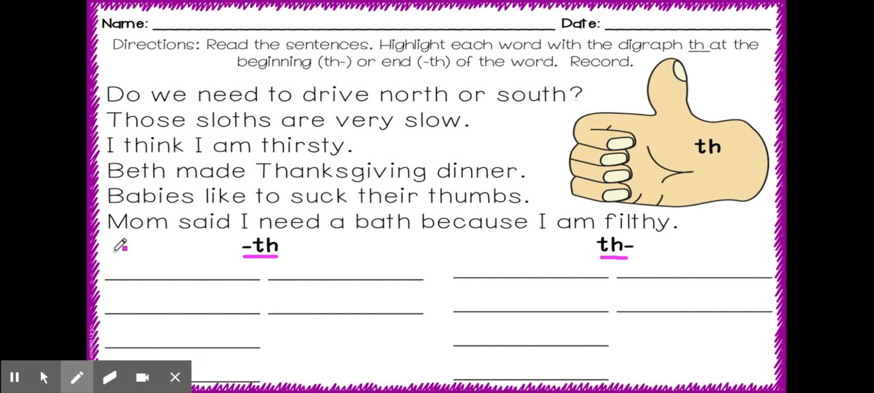
pyautogui.moveTo(290, 242)
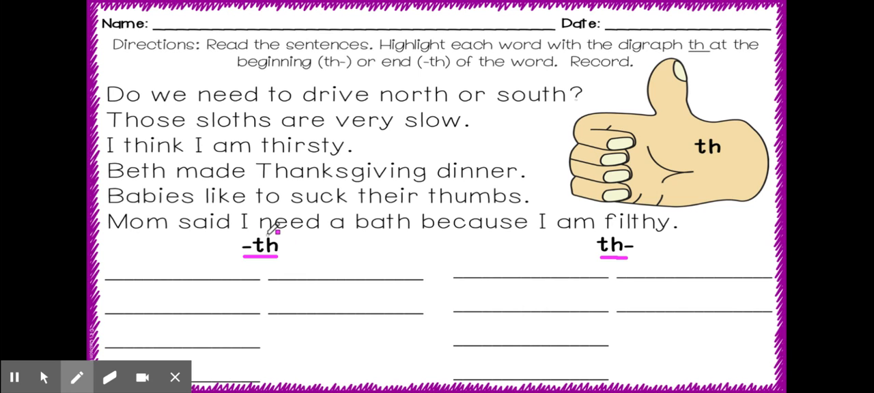
pyautogui.moveTo(611, 242)
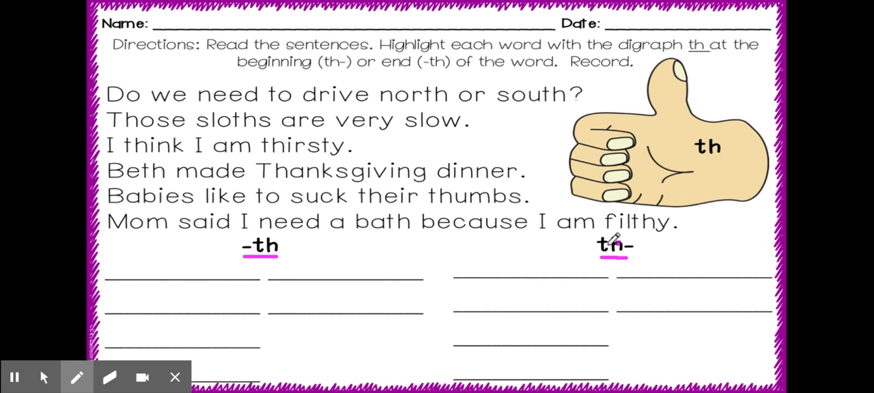
pyautogui.moveTo(618, 239)
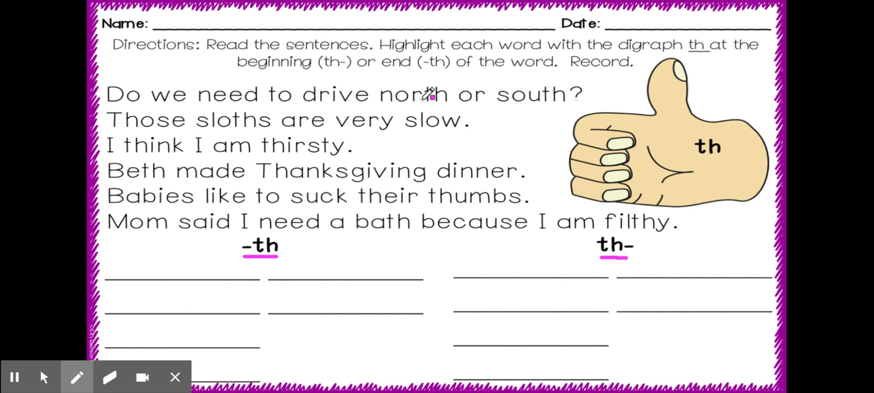
pyautogui.moveTo(420, 48)
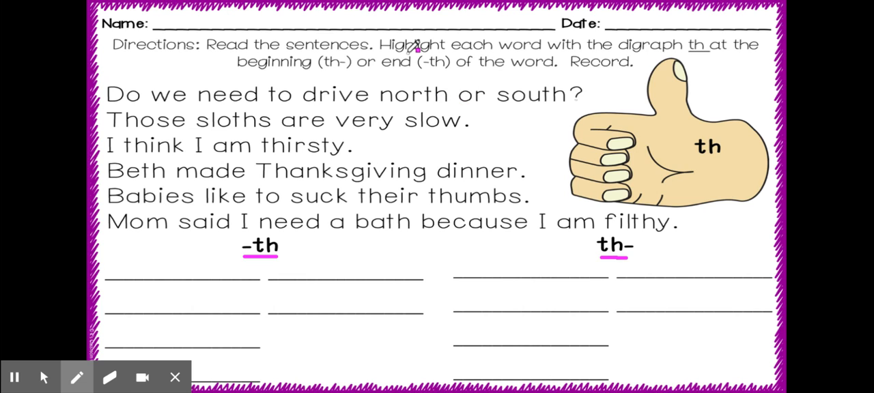
pyautogui.moveTo(435, 102)
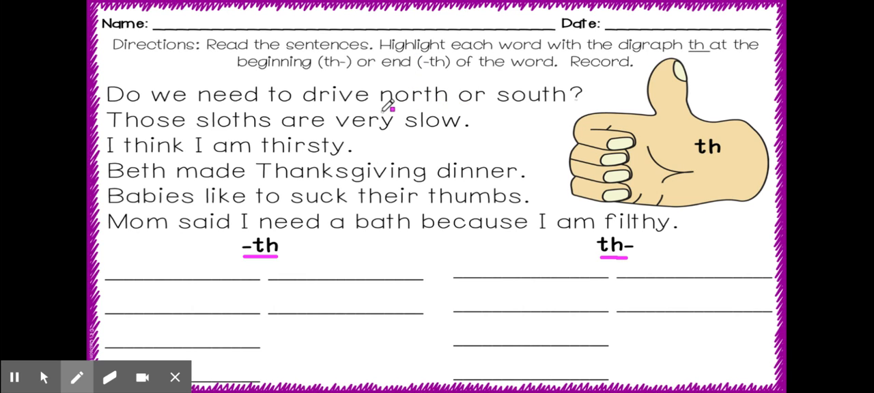
# - Underline north, box its th, and handwrite north under the -th heading in pink
pyautogui.moveTo(383, 111); pyautogui.dragTo(441, 108)
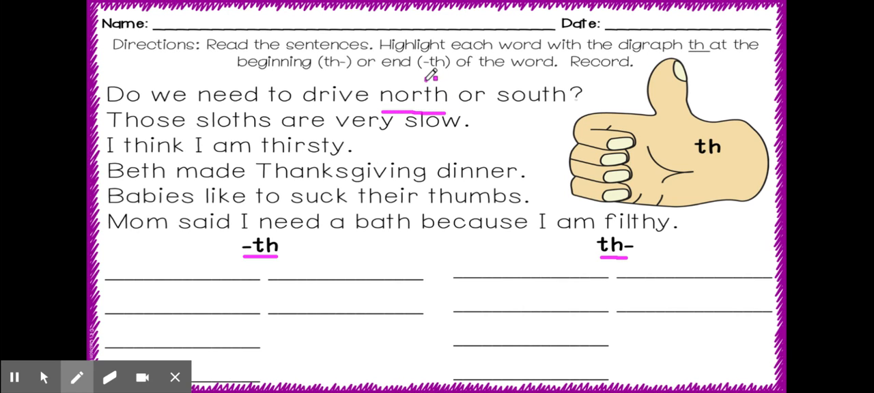
pyautogui.moveTo(429, 82); pyautogui.dragTo(454, 105)
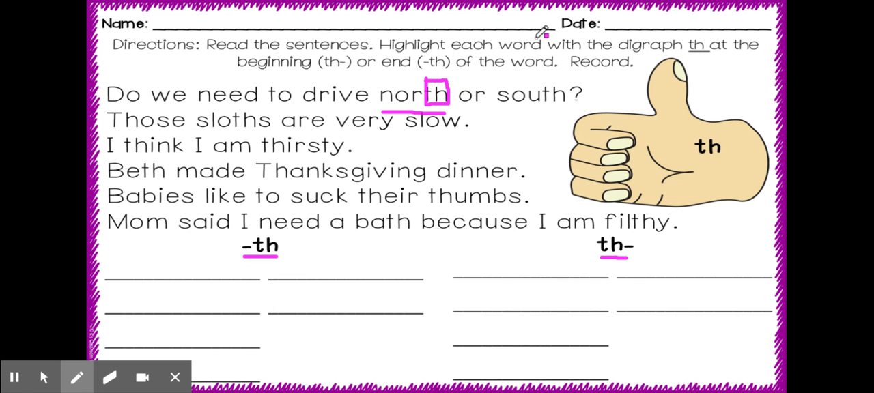
pyautogui.moveTo(447, 95)
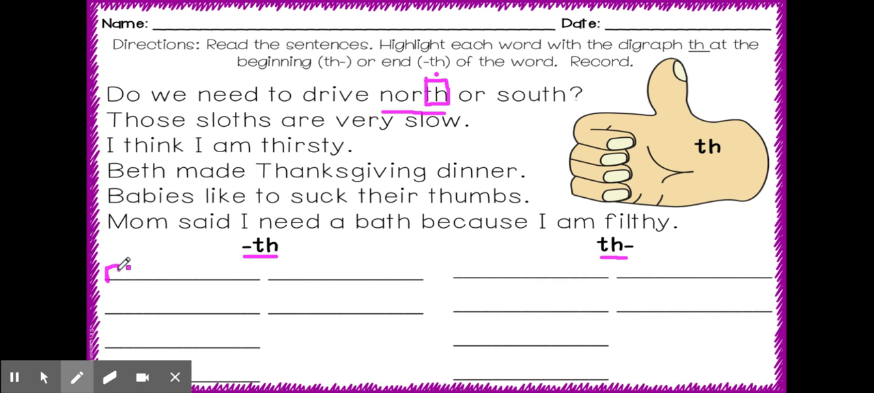
pyautogui.moveTo(113, 280); pyautogui.dragTo(130, 269)
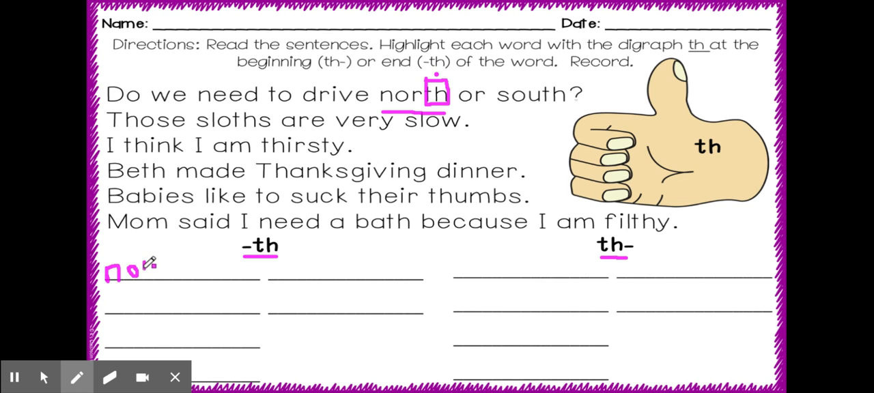
pyautogui.moveTo(140, 270); pyautogui.dragTo(151, 273)
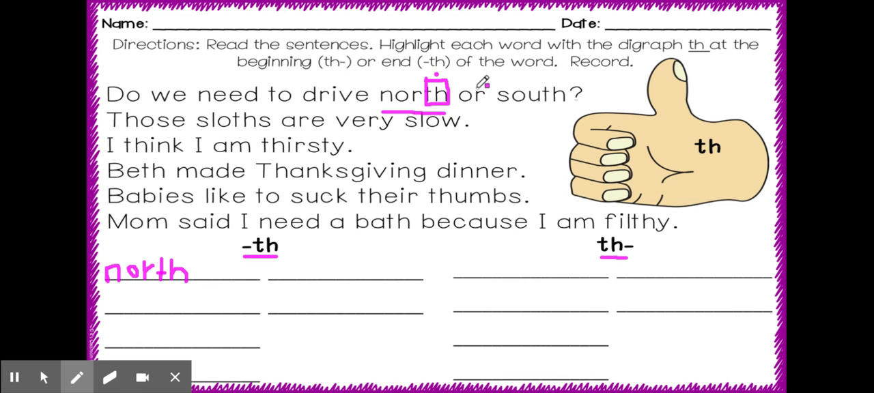
pyautogui.moveTo(526, 117)
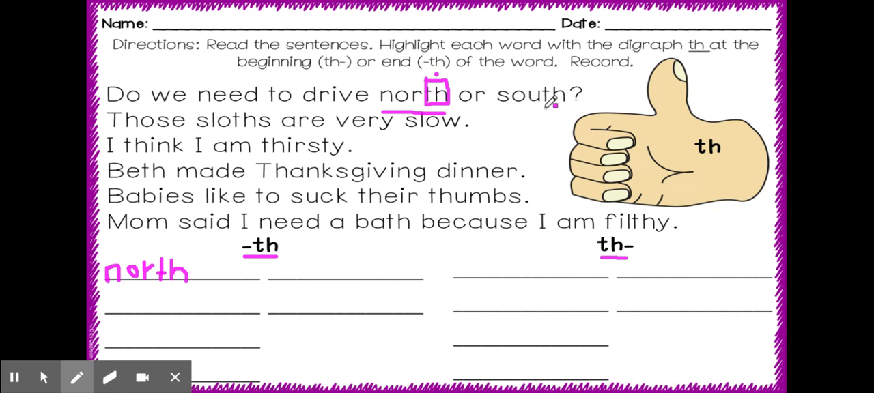
# - Underline south and box its th ending in pink
pyautogui.moveTo(499, 104); pyautogui.dragTo(519, 103)
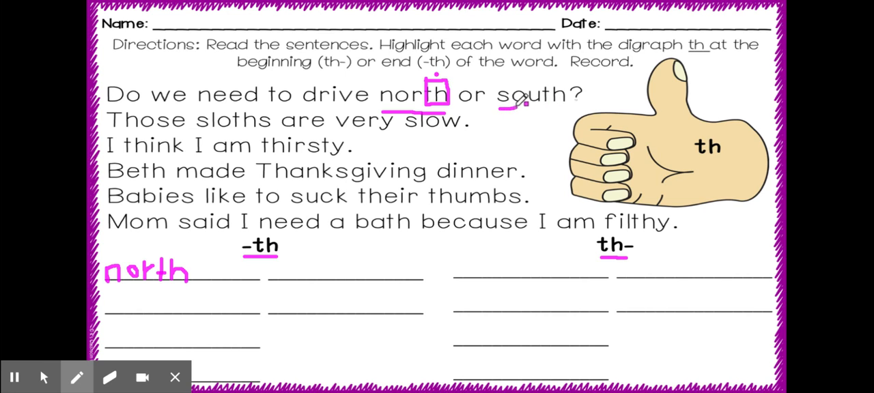
pyautogui.moveTo(500, 104); pyautogui.dragTo(567, 103)
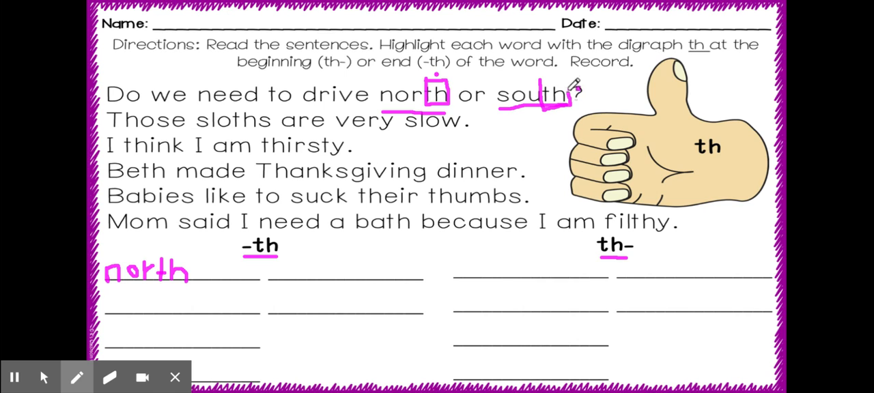
pyautogui.moveTo(539, 75); pyautogui.dragTo(577, 102)
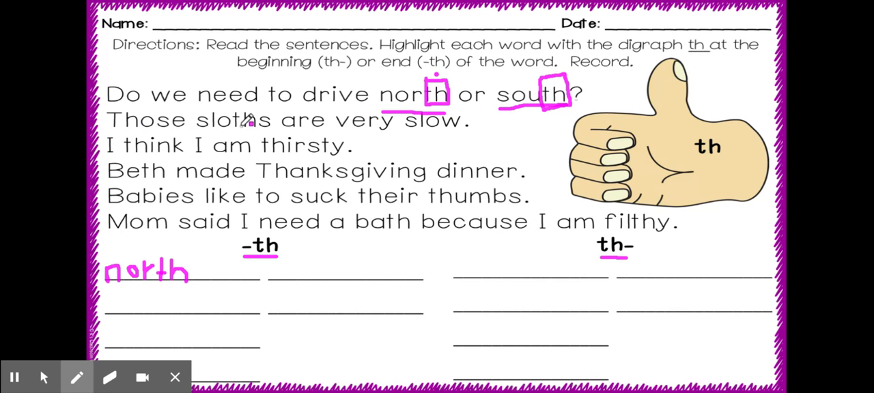
pyautogui.moveTo(439, 128)
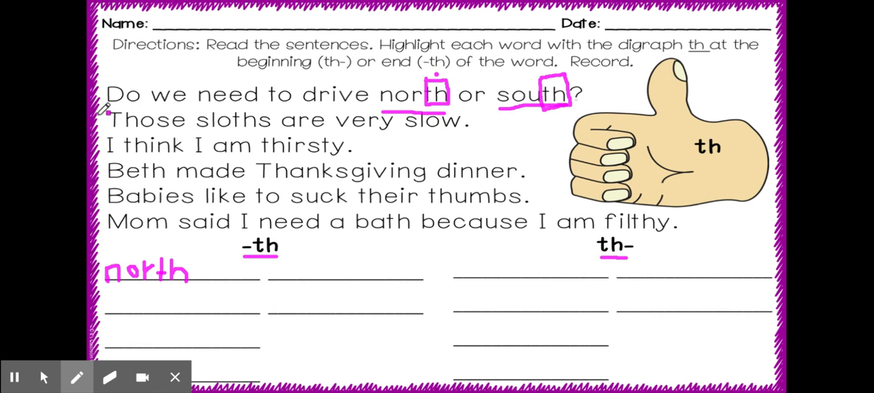
pyautogui.moveTo(129, 131)
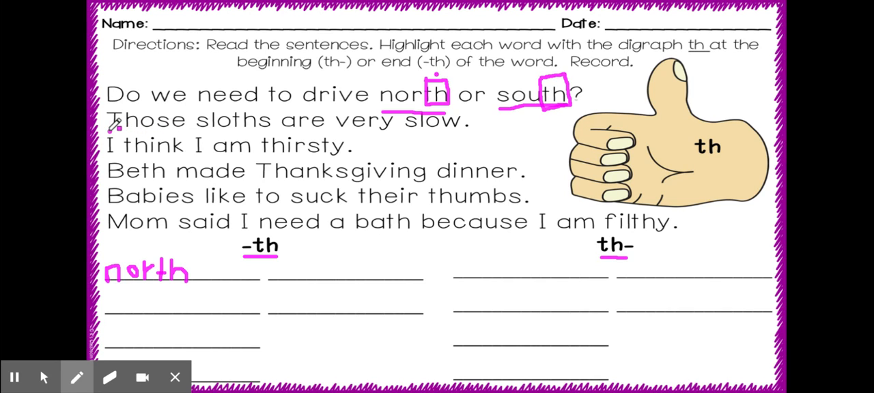
# - Underline Those, box its Th, and handwrite those under the th- heading
pyautogui.moveTo(110, 130); pyautogui.dragTo(154, 129)
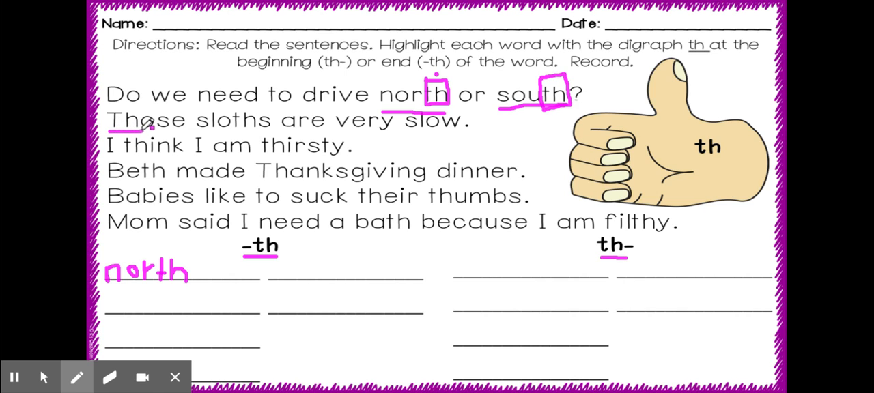
pyautogui.moveTo(109, 130); pyautogui.dragTo(184, 129)
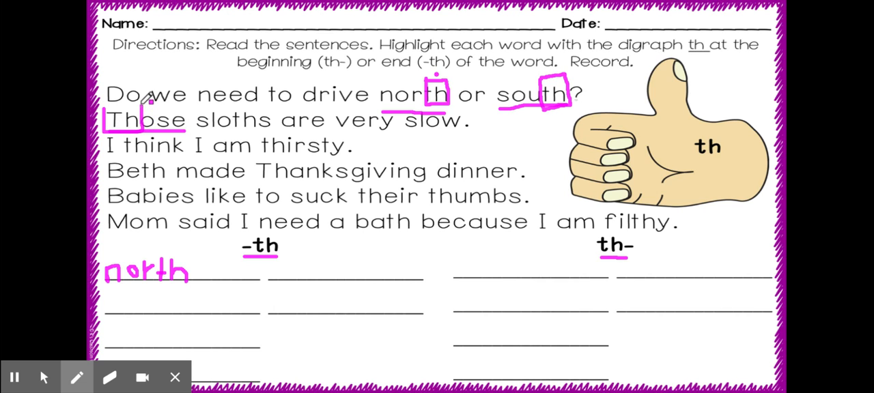
pyautogui.moveTo(102, 105); pyautogui.dragTo(147, 102)
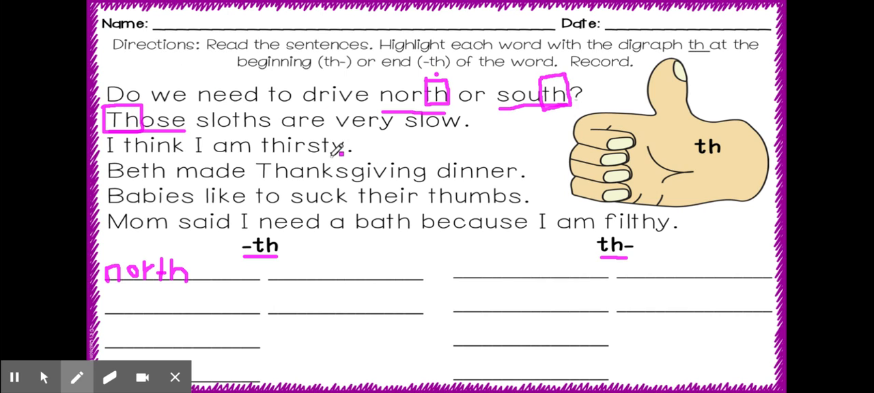
pyautogui.moveTo(338, 151)
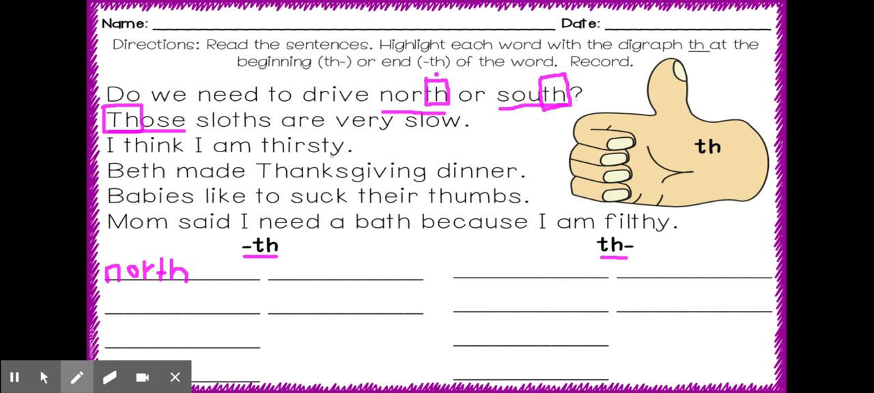
pyautogui.moveTo(87, 150)
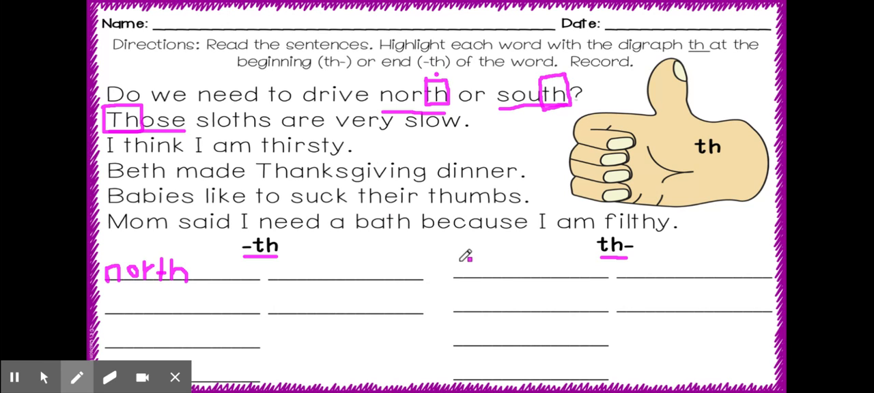
pyautogui.moveTo(464, 266)
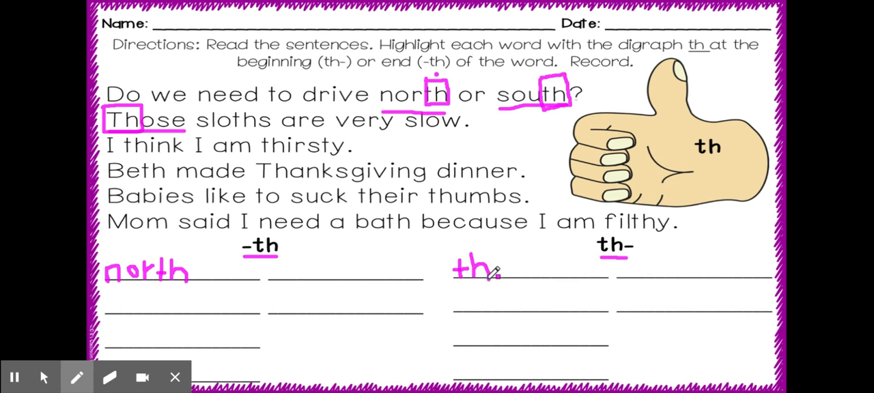
pyautogui.moveTo(483, 279); pyautogui.dragTo(509, 259)
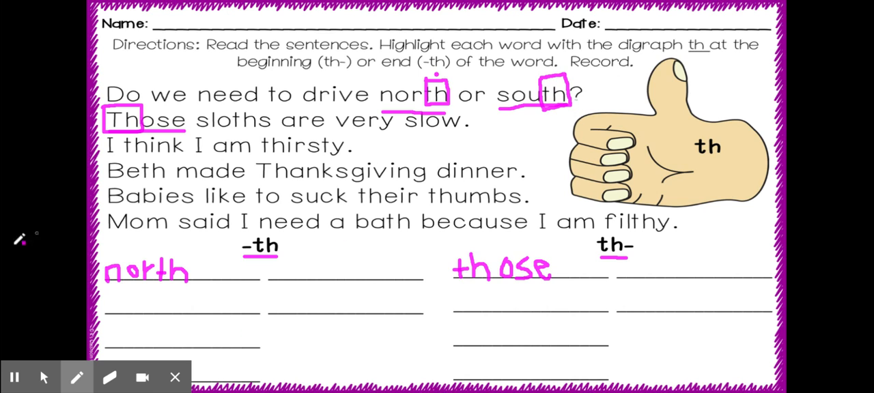
# - Switch from the pen to the arrow pointer to stop drawing
pyautogui.click(76, 377)
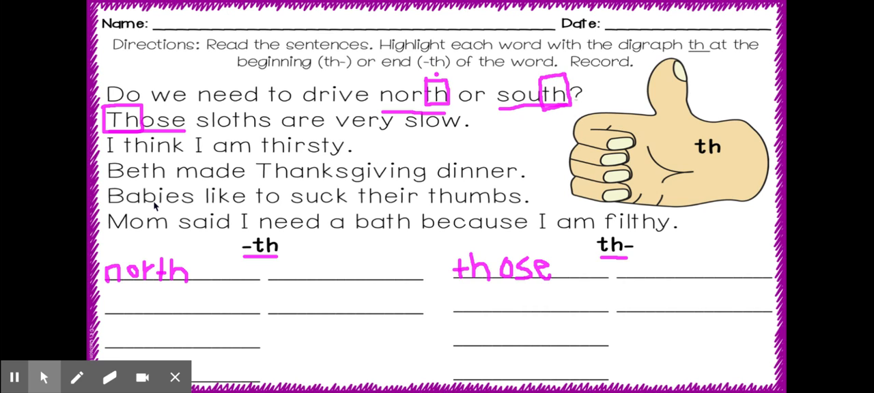
pyautogui.moveTo(55, 236)
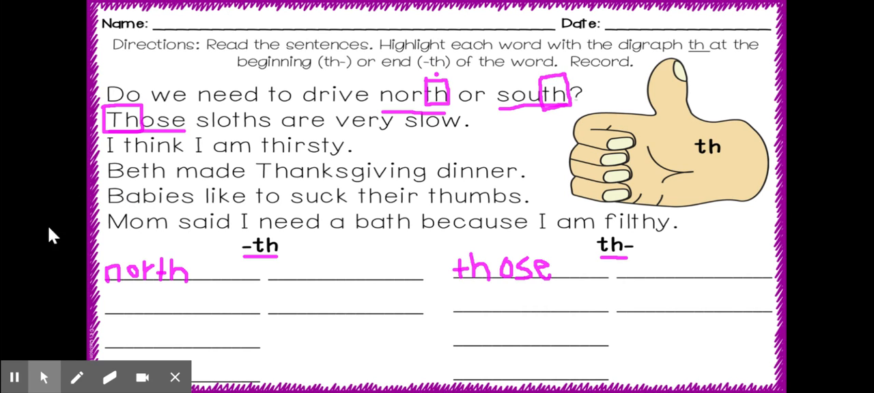